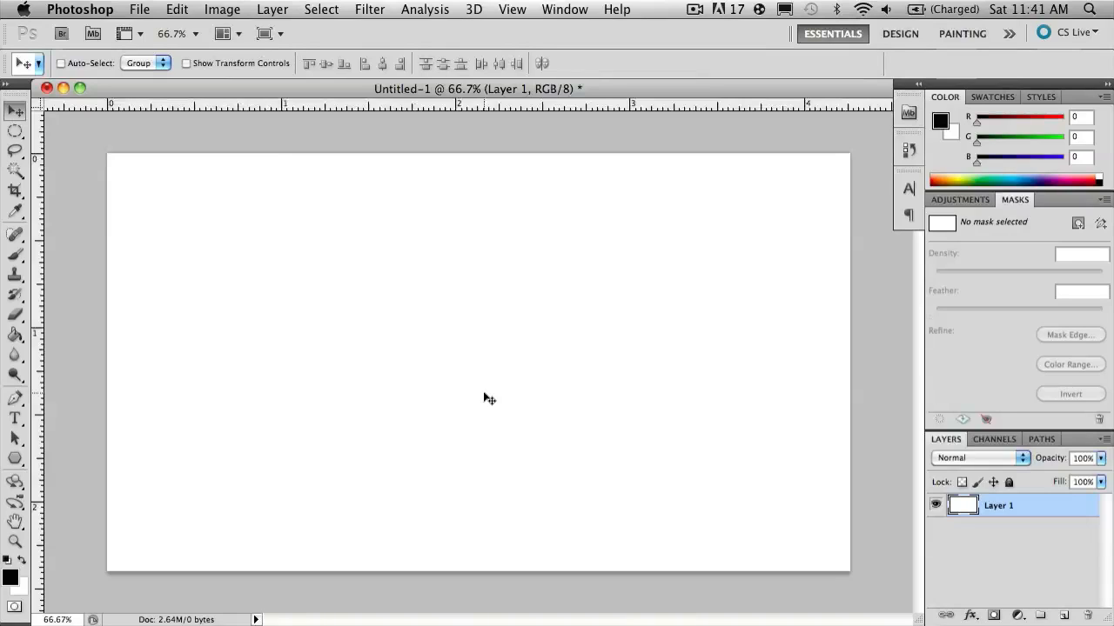
mouse_move(221, 409)
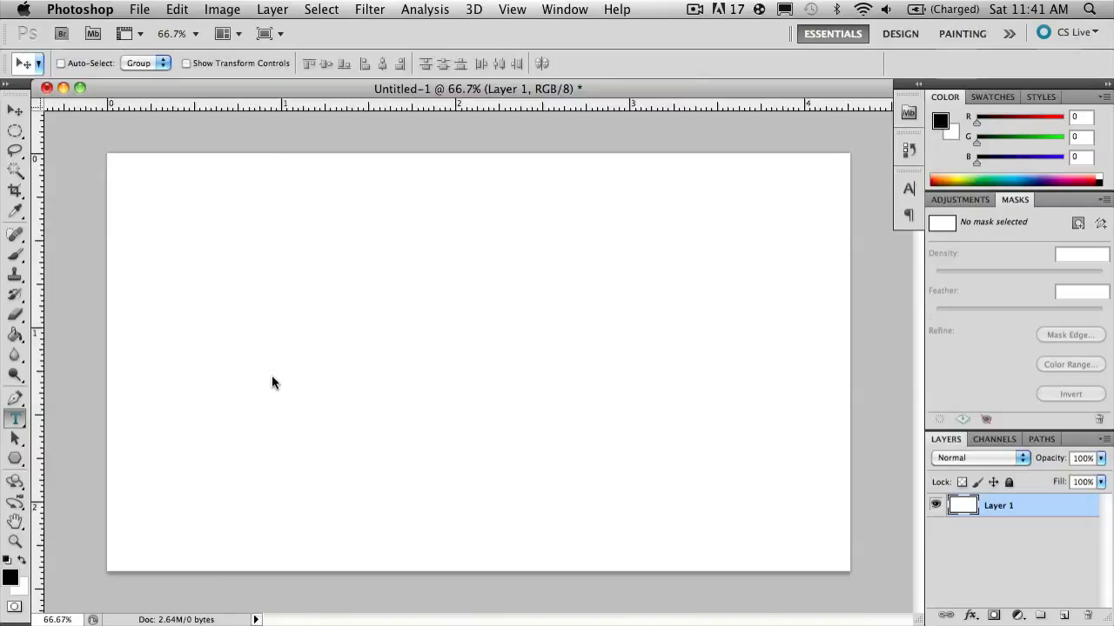
mouse_move(386, 311)
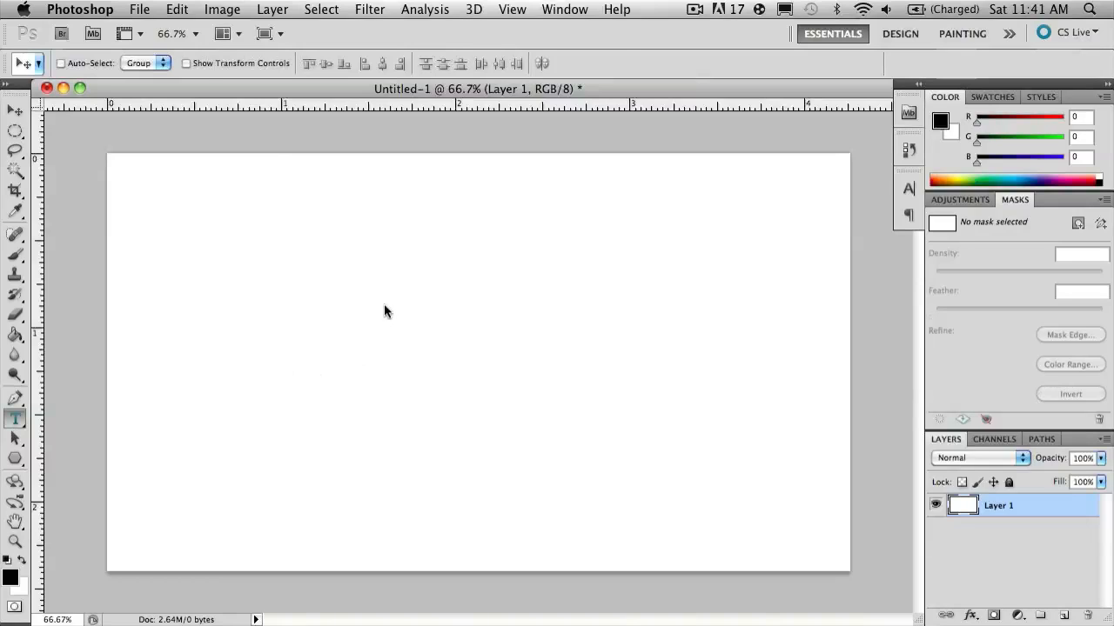
- Start a text layer on the canvas and choose the Coalition font (Regular, 25 pt)
click(306, 361)
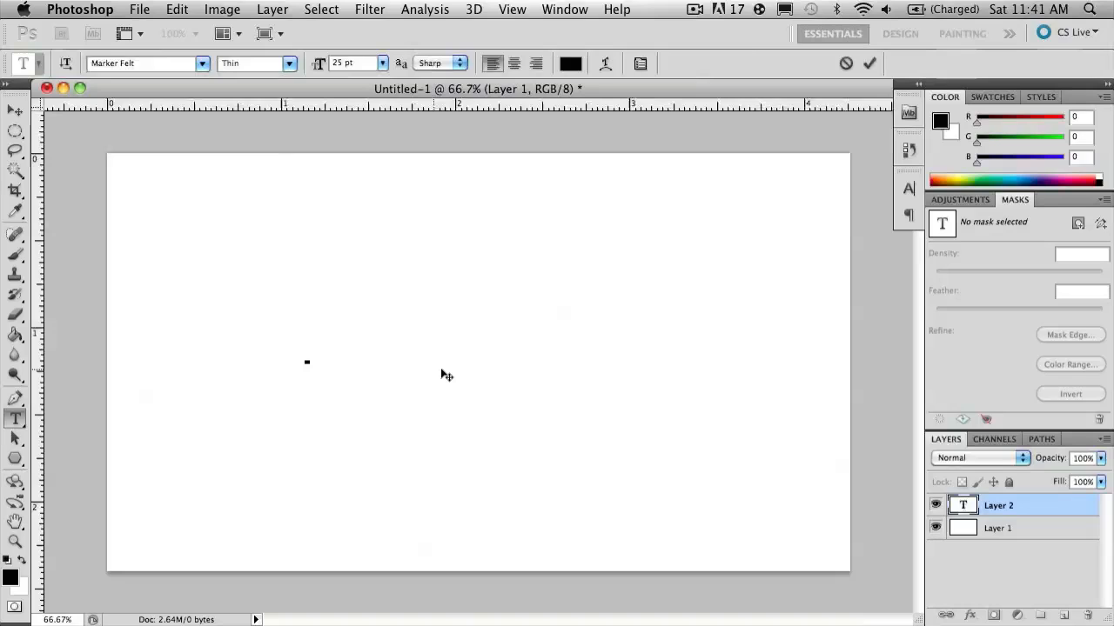
text(G)
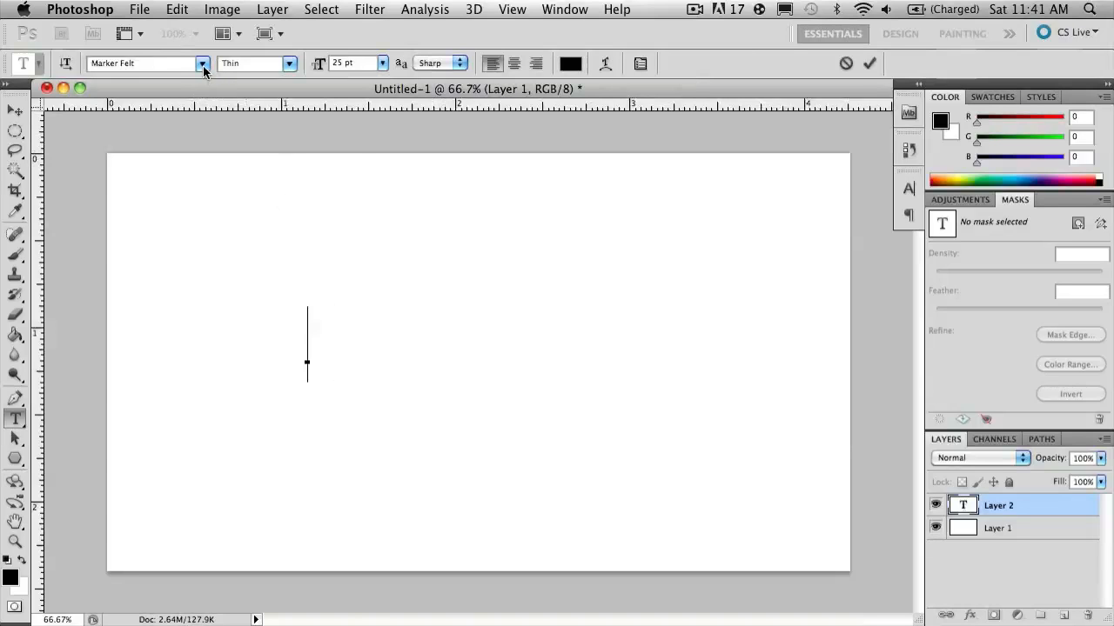
click(201, 62)
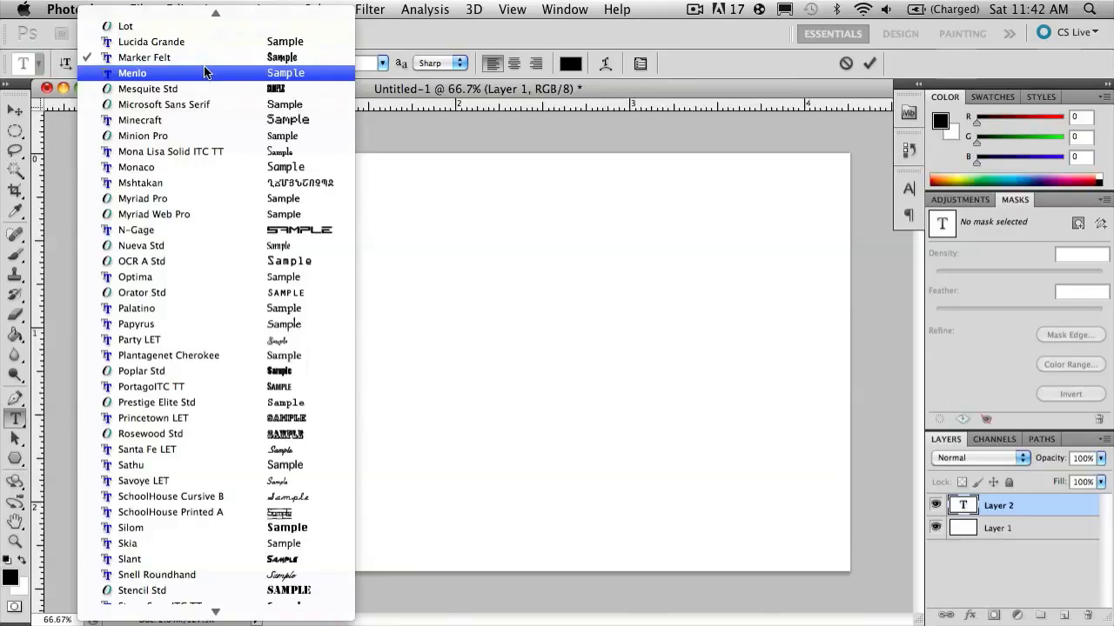
scroll(up, 3)
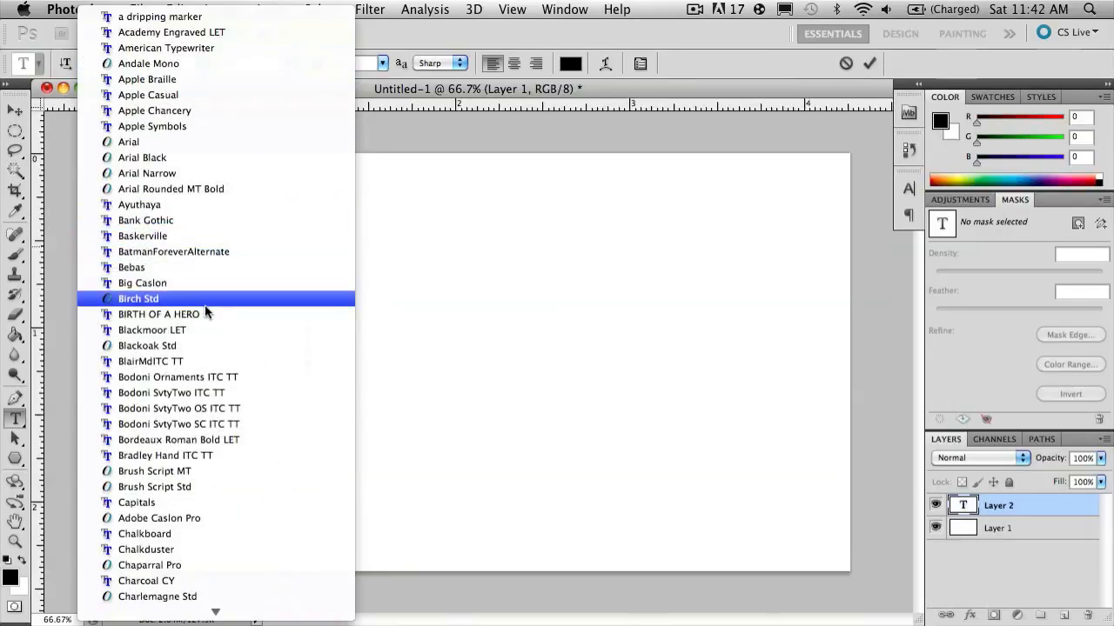
scroll(down, 3)
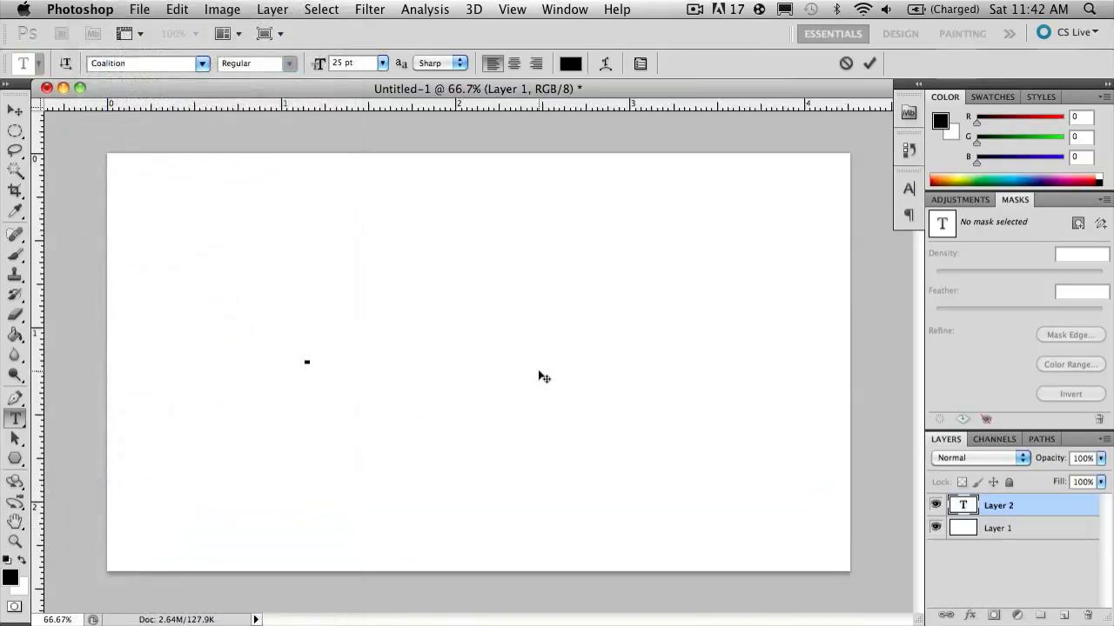
- Enter the word GLOSSY and enlarge it across the middle of the canvas
click(306, 362)
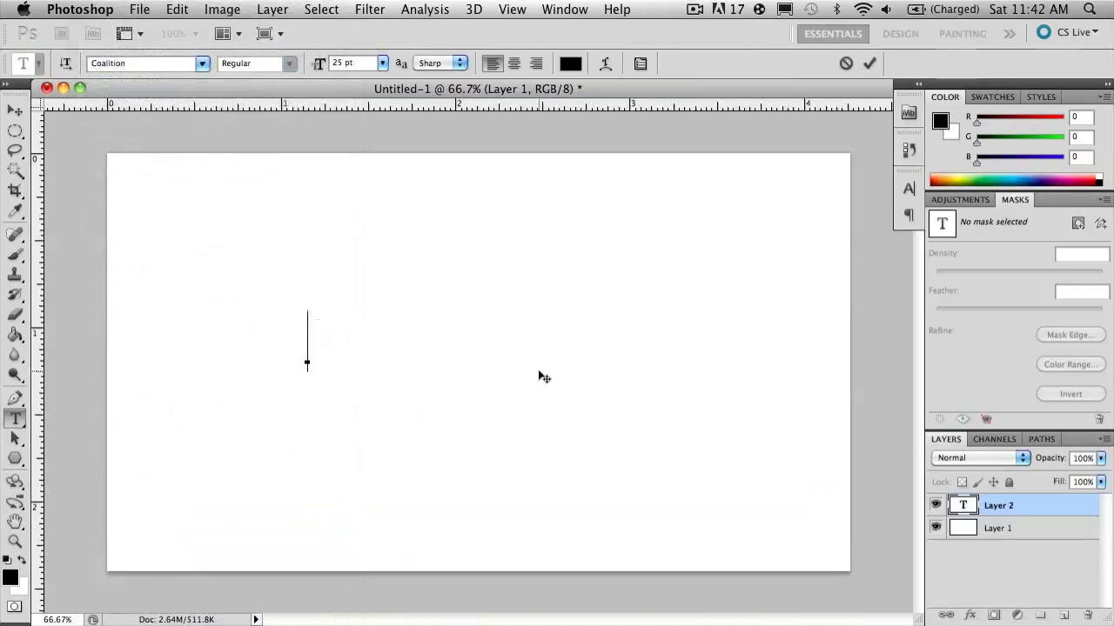
text(GLOSSY)
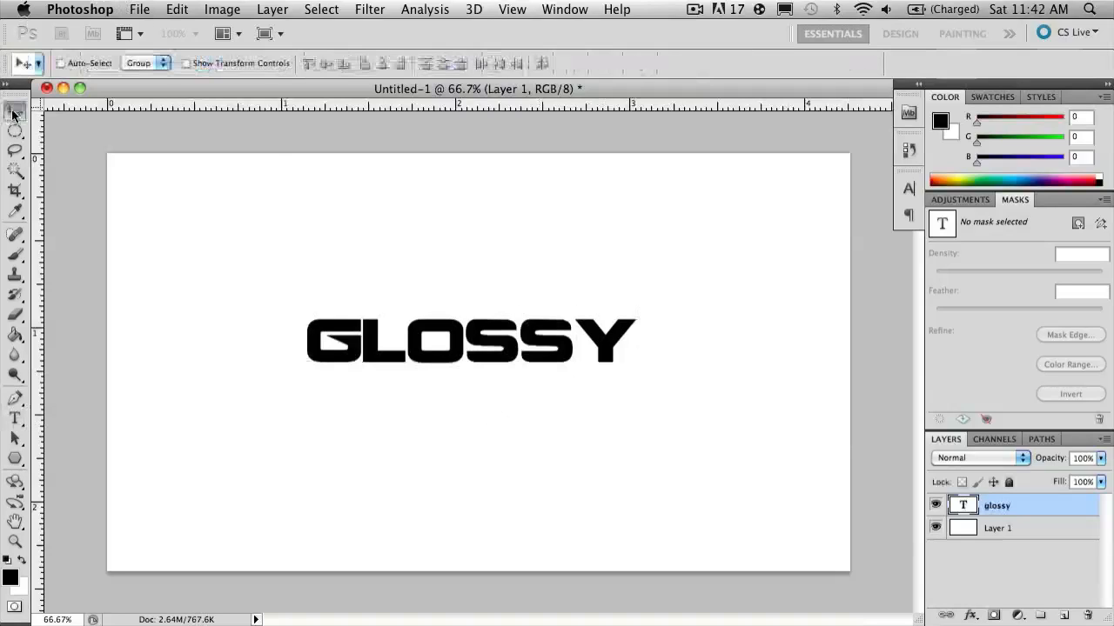
click(470, 341)
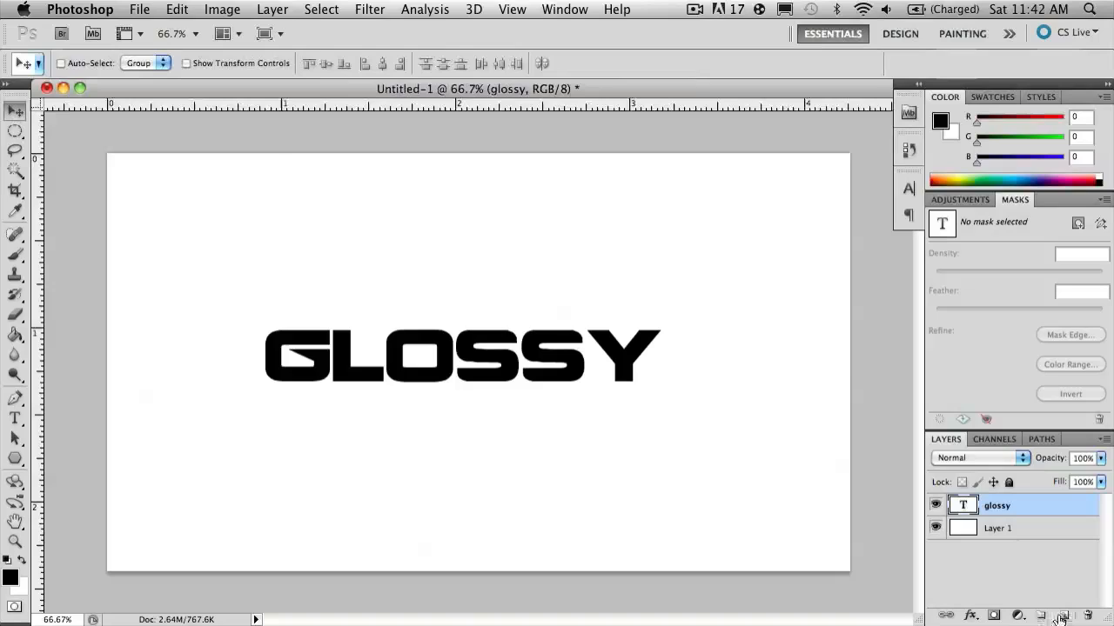
- Add an empty Layer 2 above the text and select an ellipse over GLOSSY's top half
click(1062, 616)
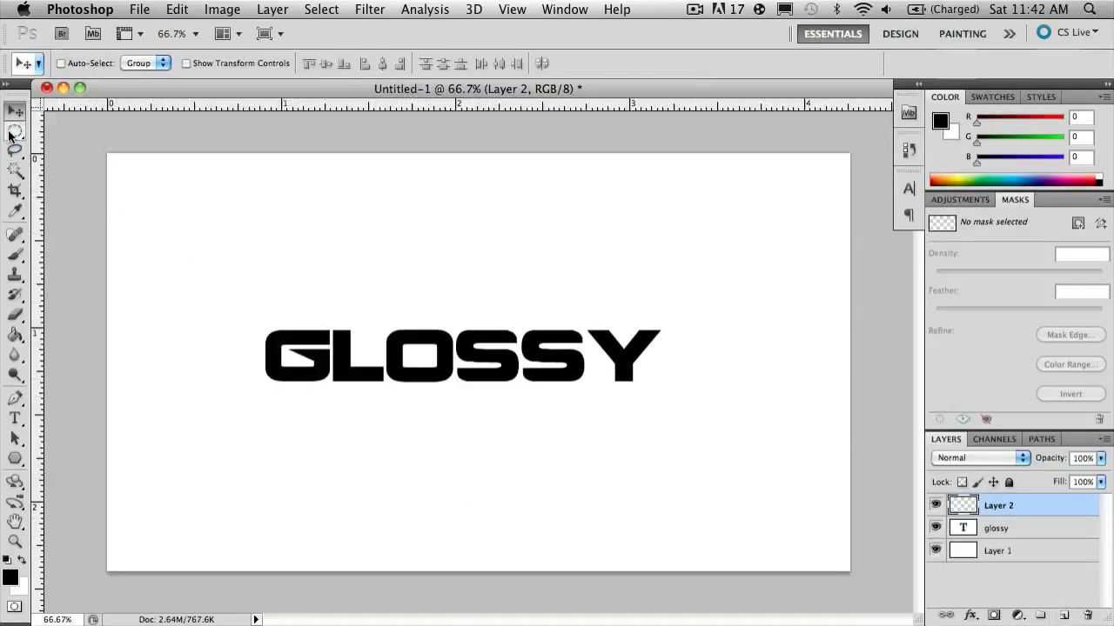
click(14, 132)
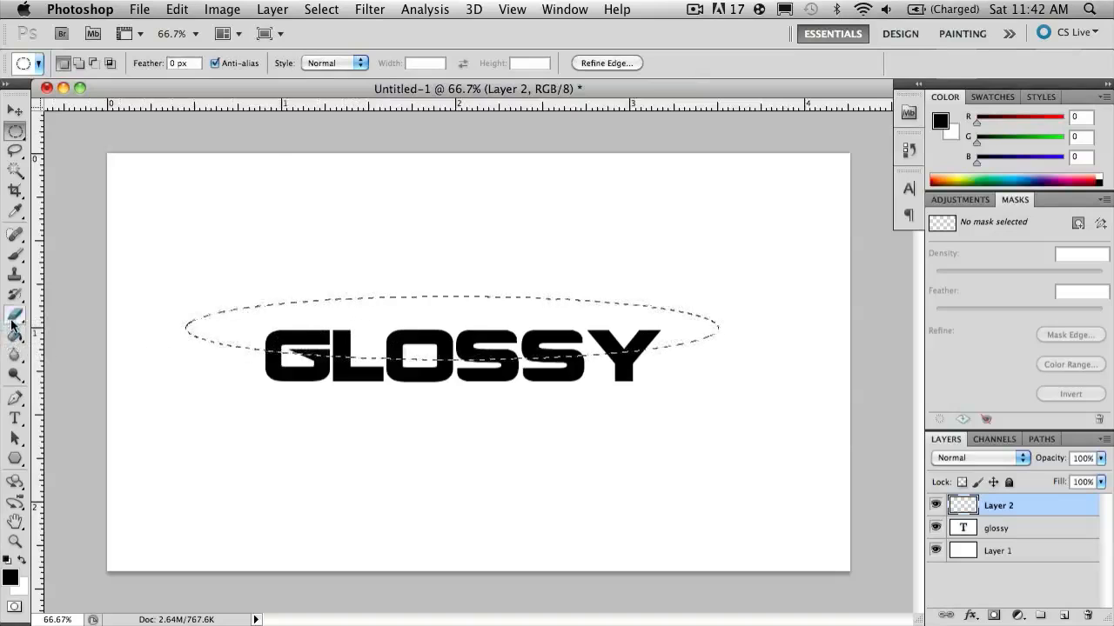
- Fill the elliptical selection with a black-to-white gradient running top to bottom
click(15, 334)
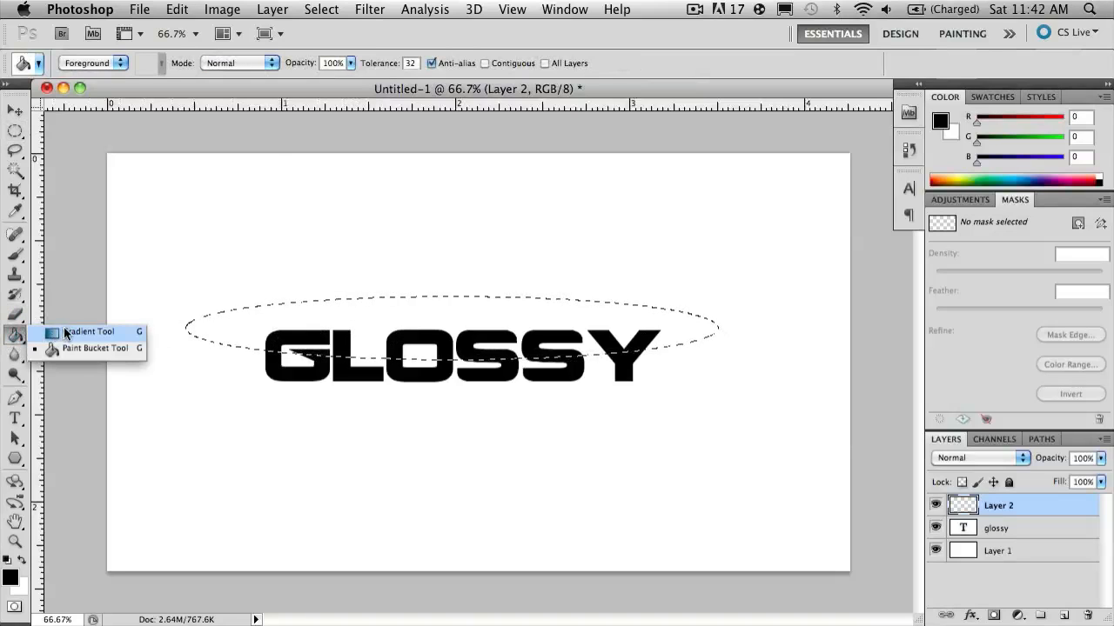
click(87, 331)
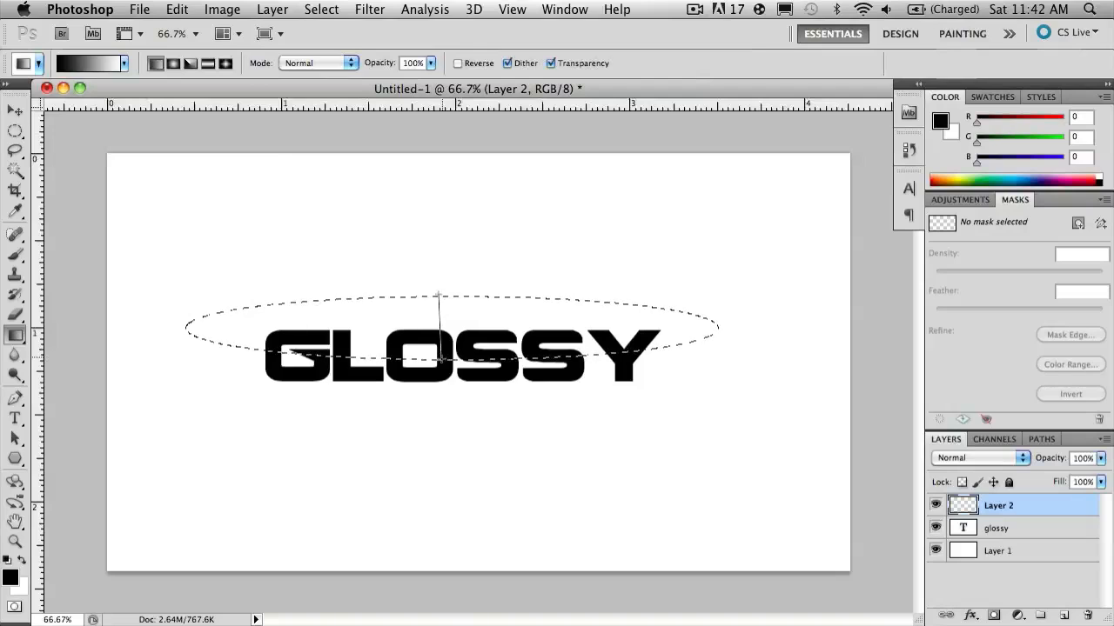
drag(439, 293, 438, 365)
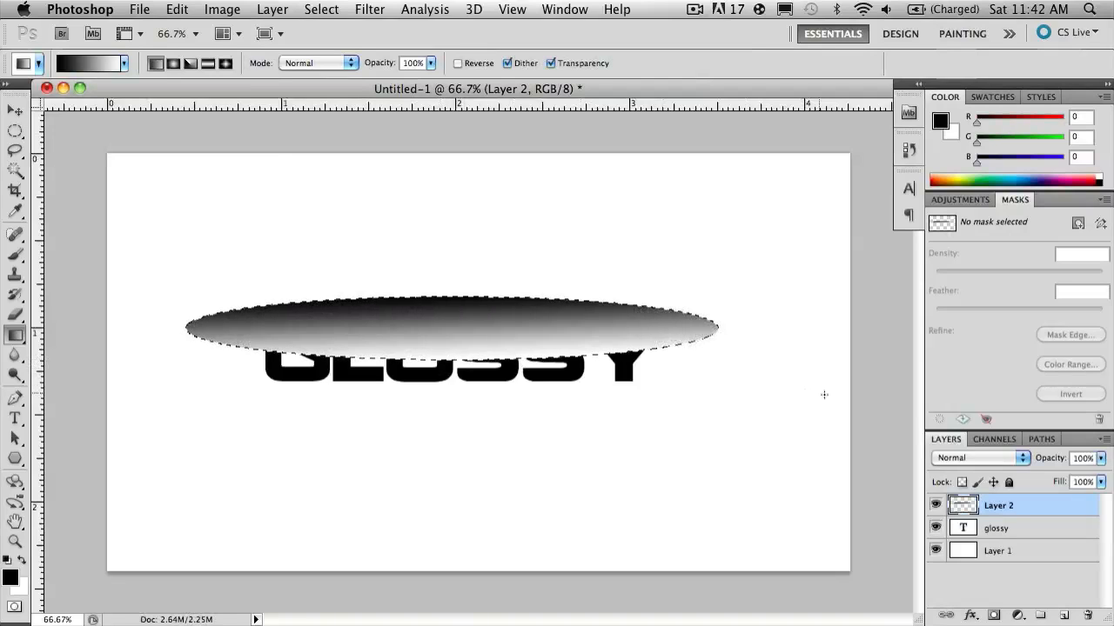
- Set Layer 2 to Screen blending and deselect the ellipse
click(974, 457)
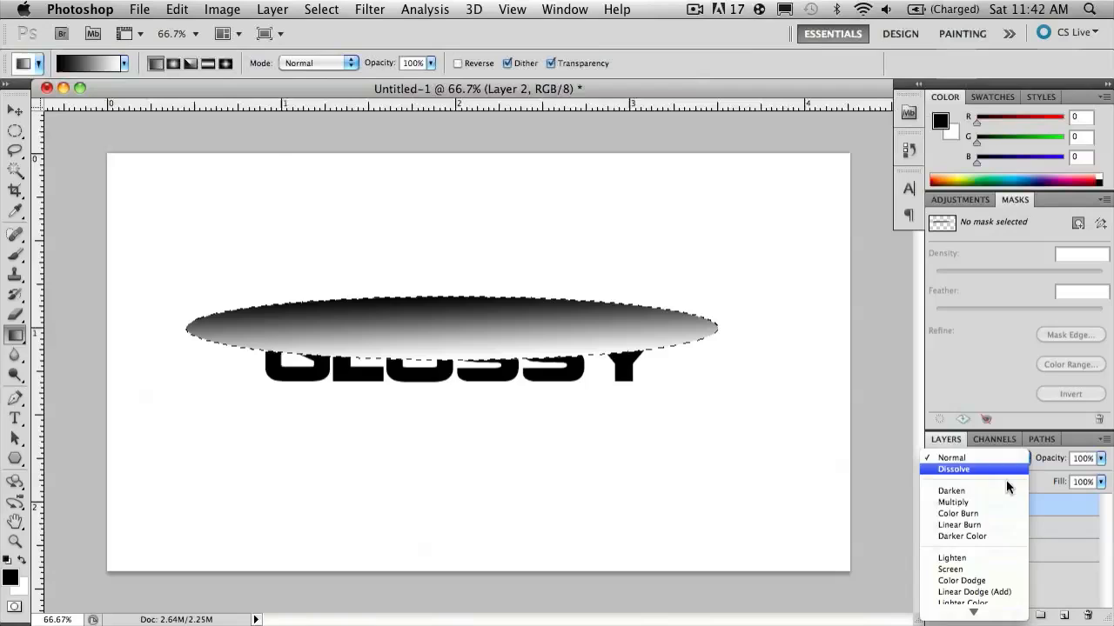
click(950, 569)
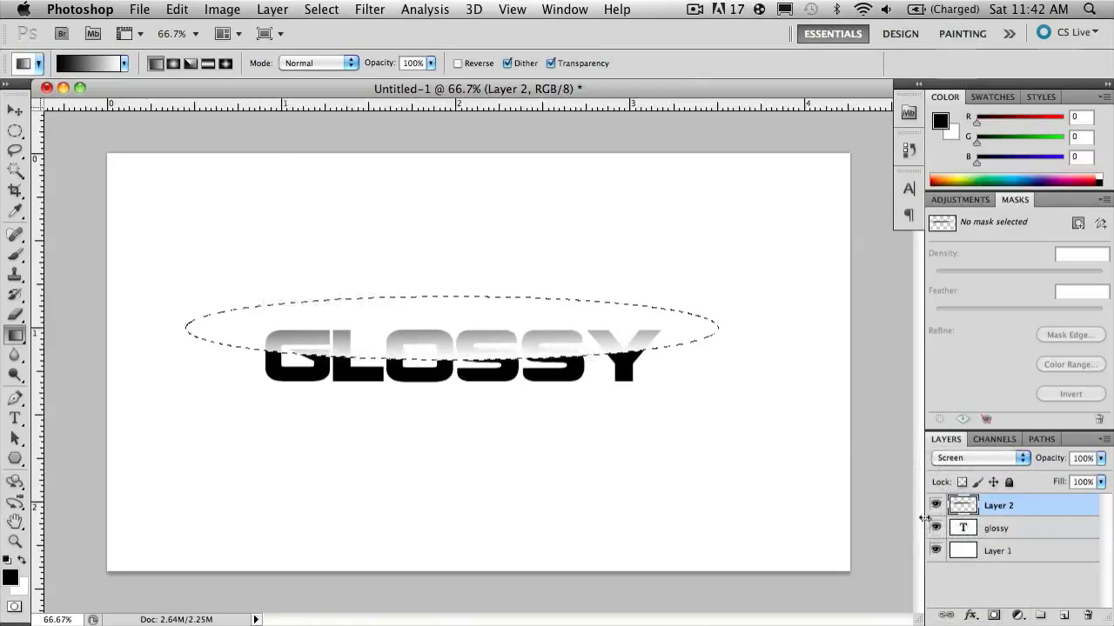
click(320, 10)
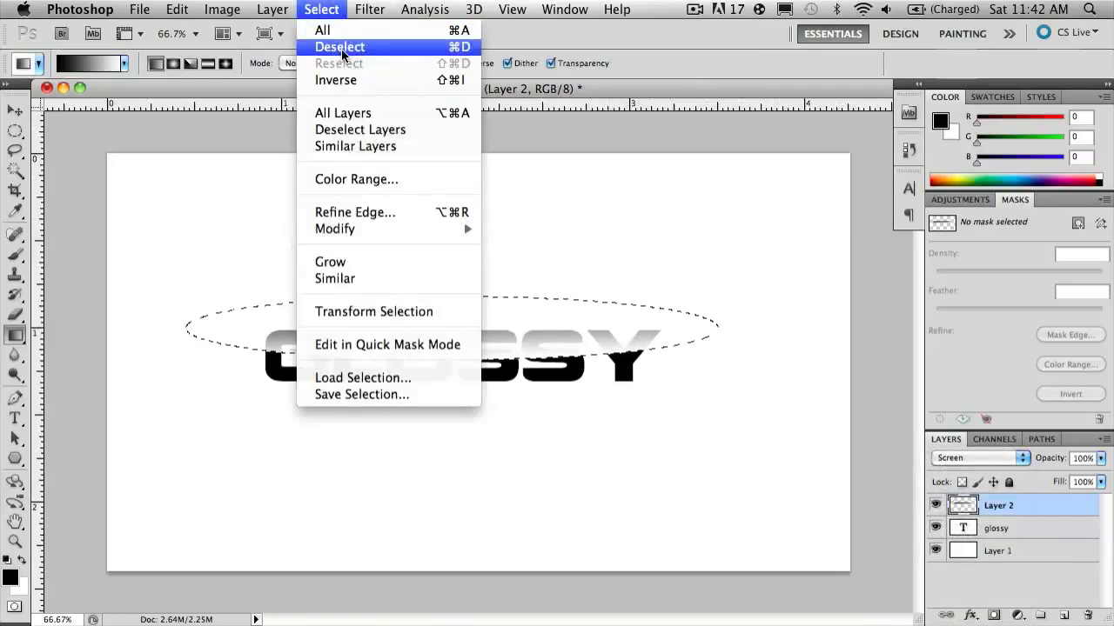
click(339, 47)
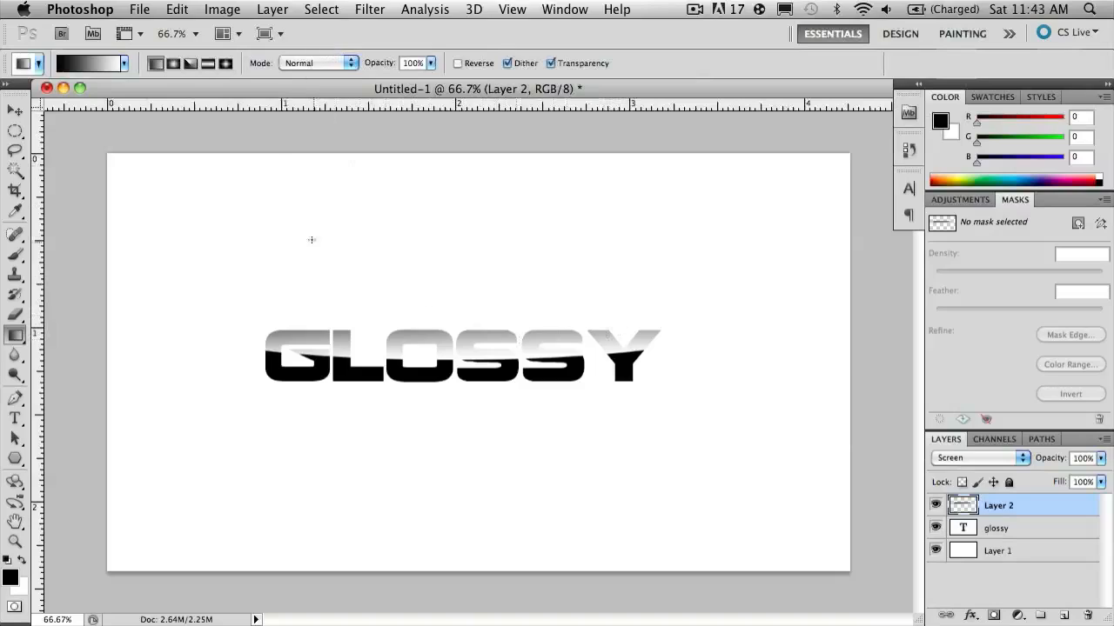
mouse_move(397, 259)
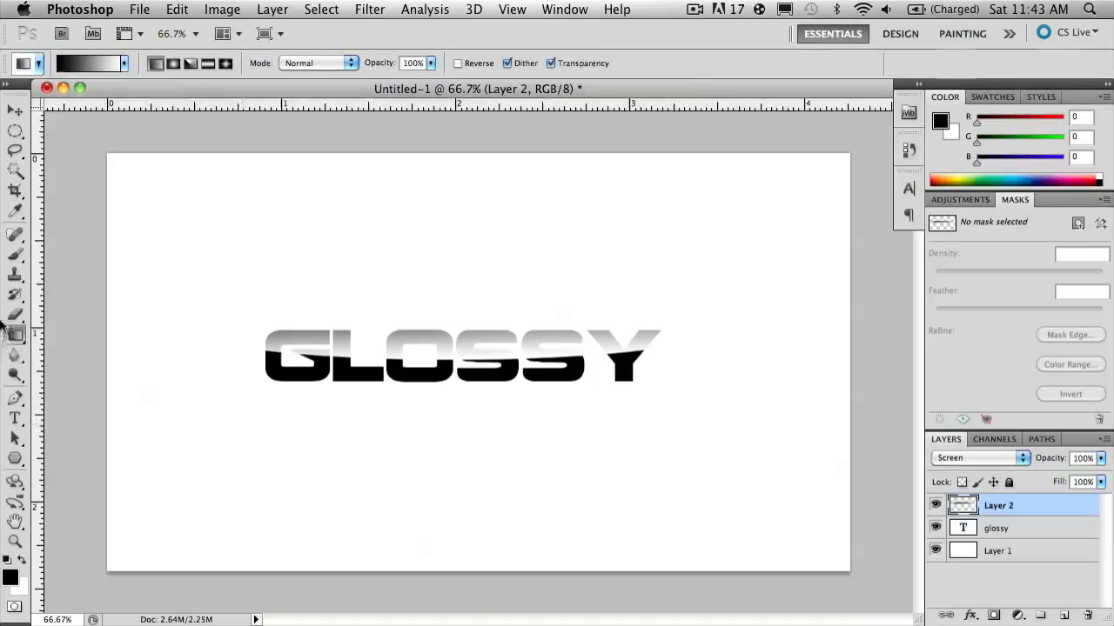
- Erase the gloss outside the letters with a large soft eraser brush
click(14, 313)
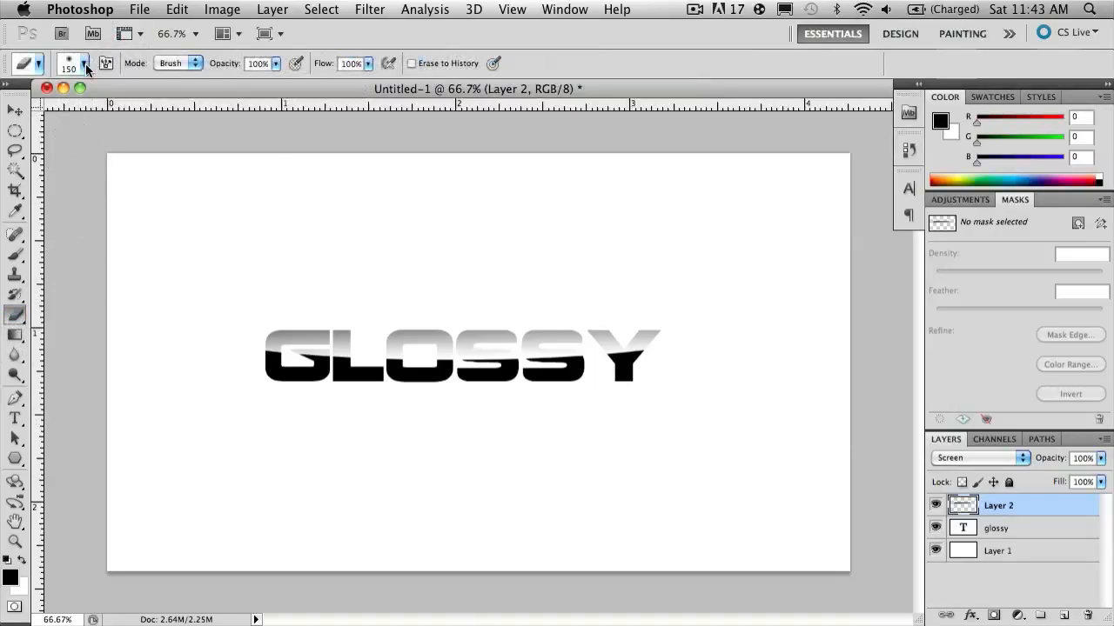
click(83, 63)
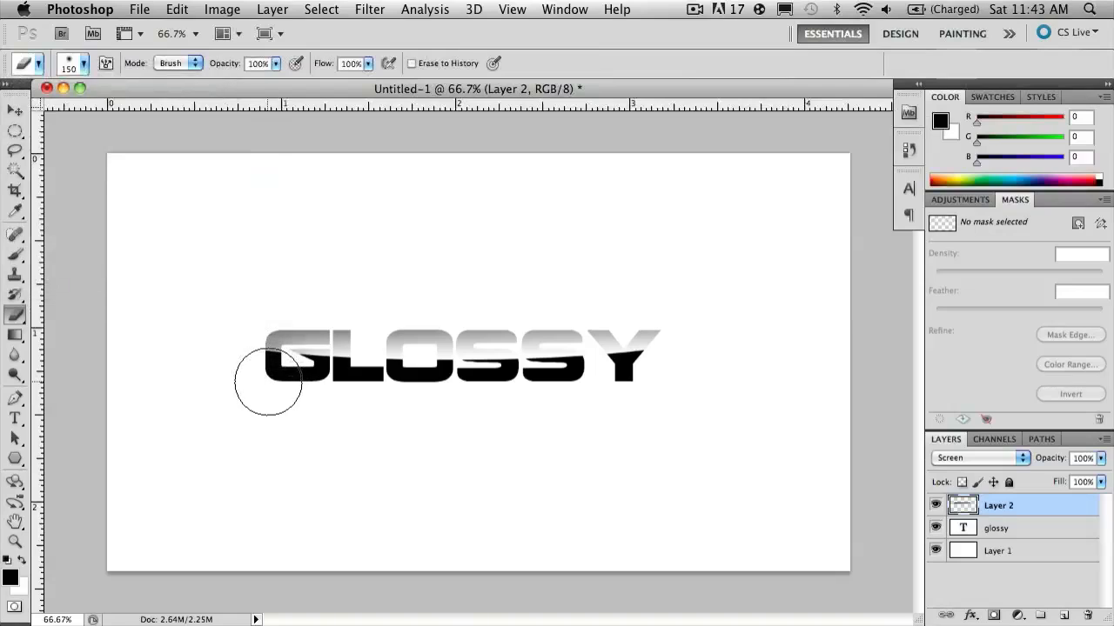
drag(267, 379, 399, 387)
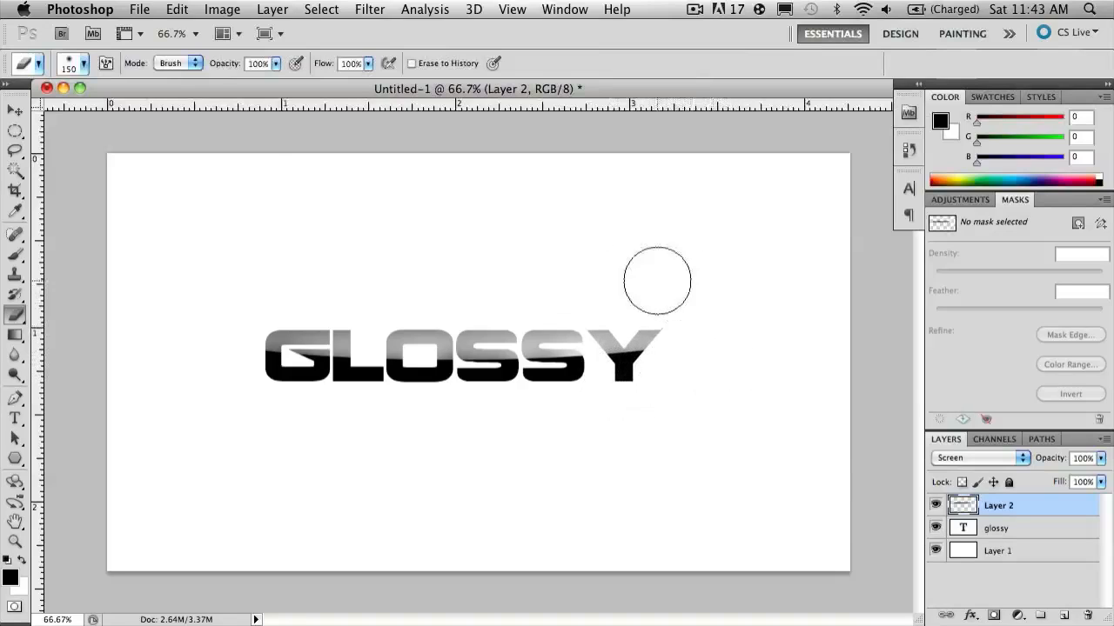
click(14, 111)
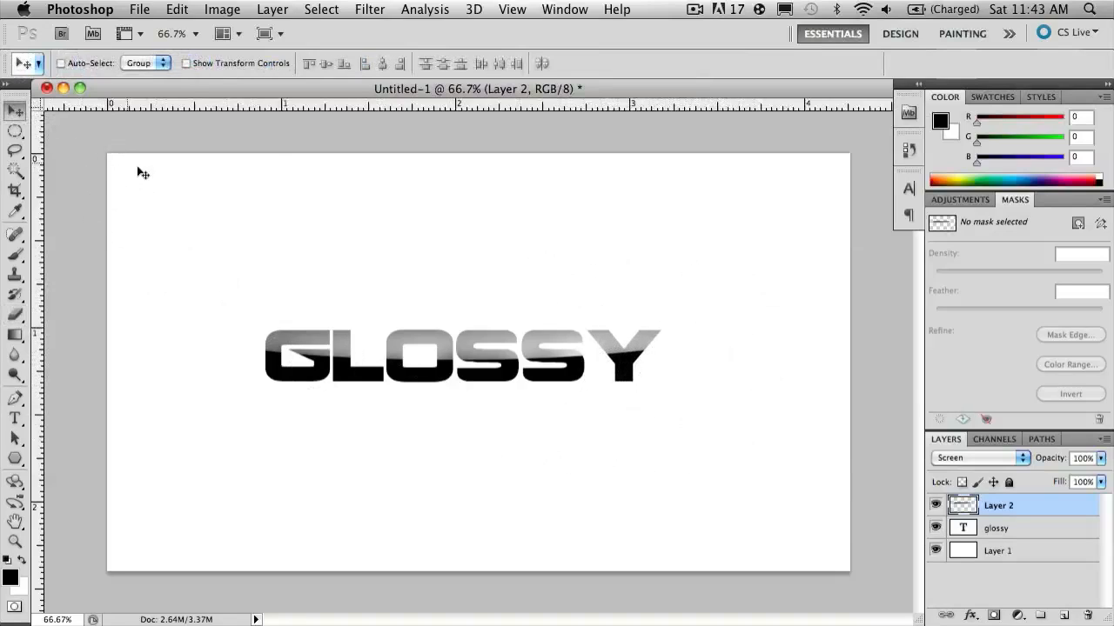
mouse_move(665, 346)
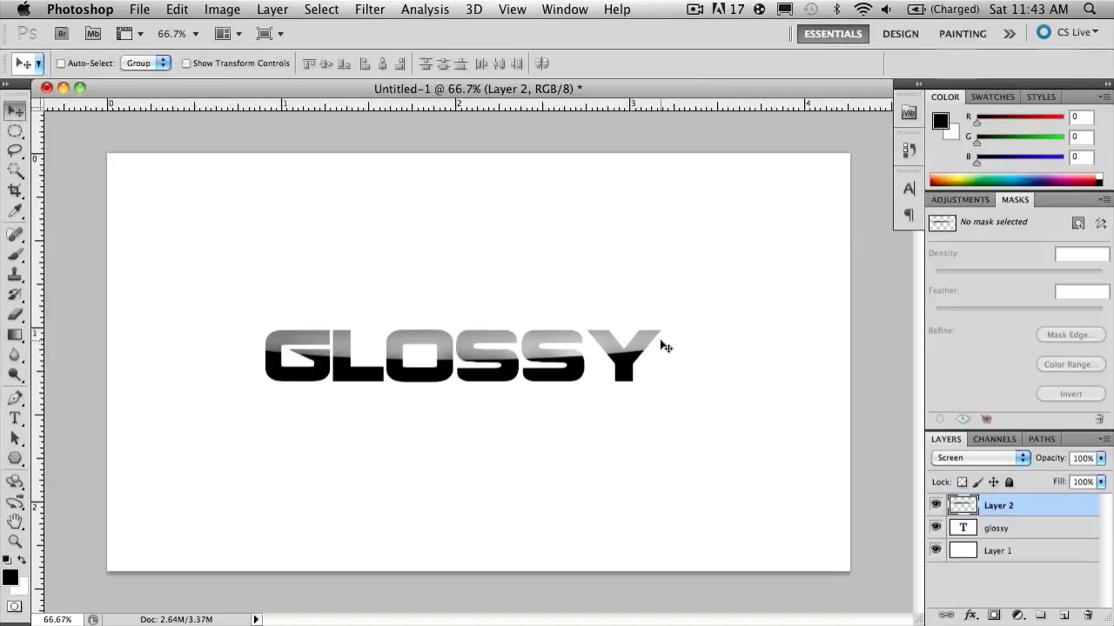